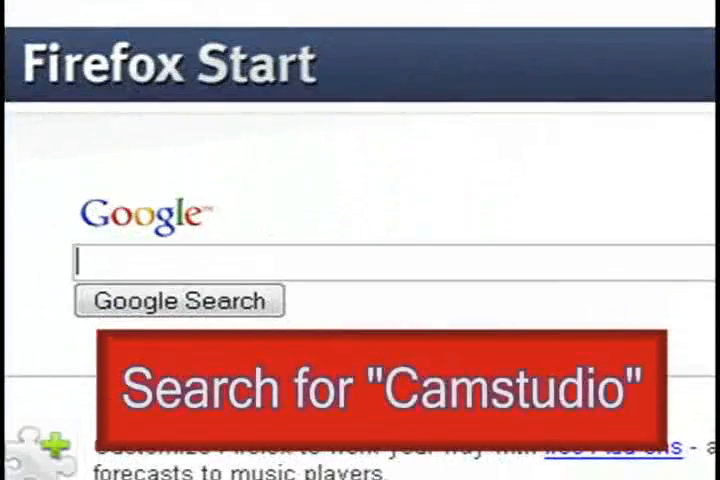
Search Google for 'camstudio' from the Firefox Start page
text(camstudio)
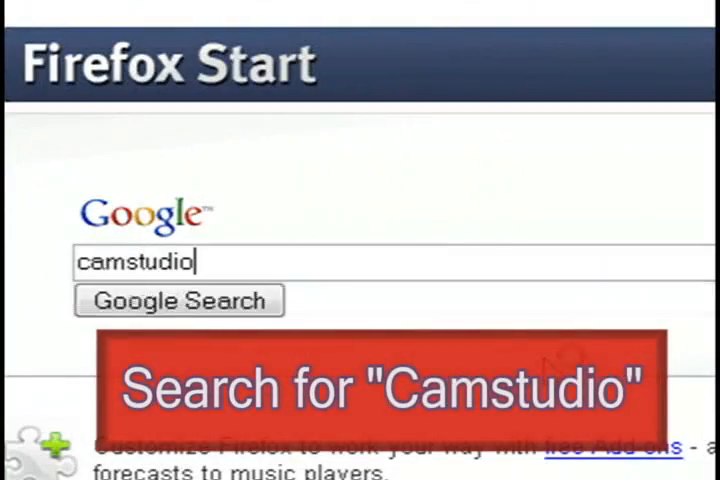
click(178, 300)
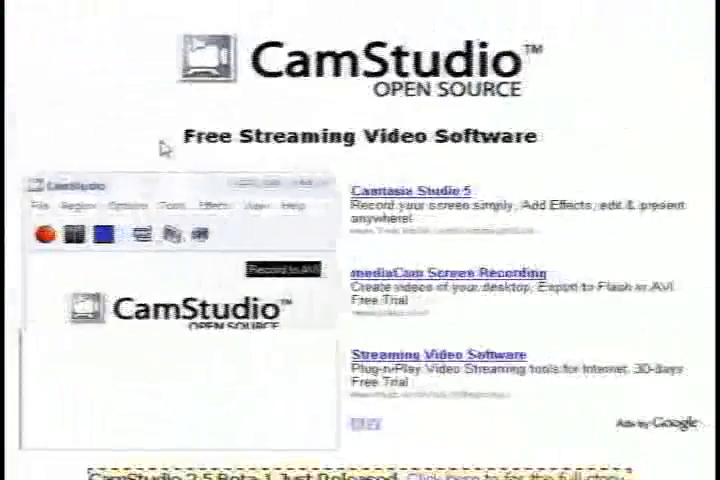
Download CamStudio20.exe from the site's Useful Links and run the installer
scroll(down, 3)
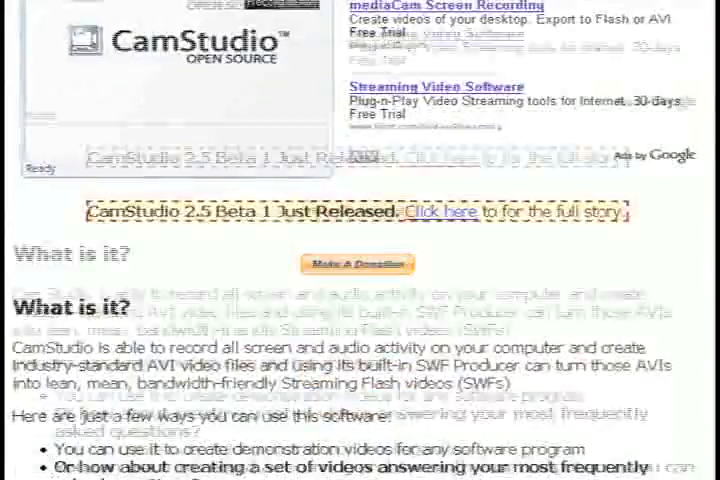
scroll(down, 3)
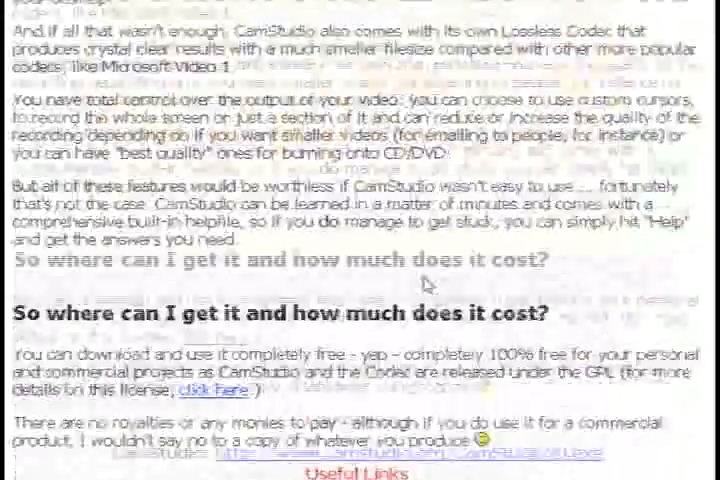
scroll(down, 3)
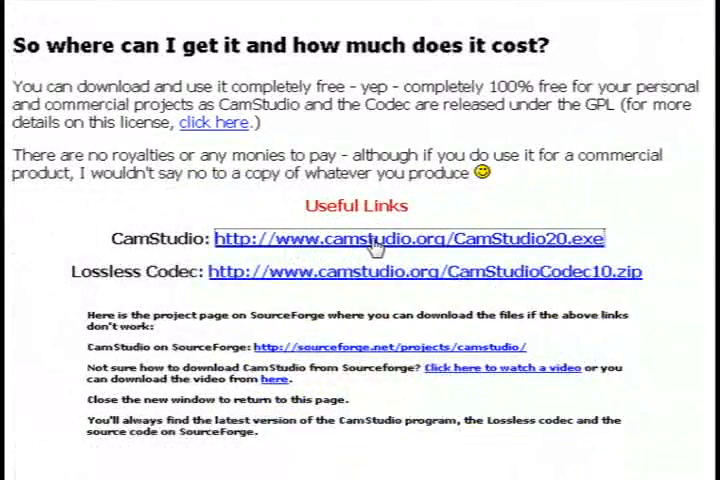
click(408, 238)
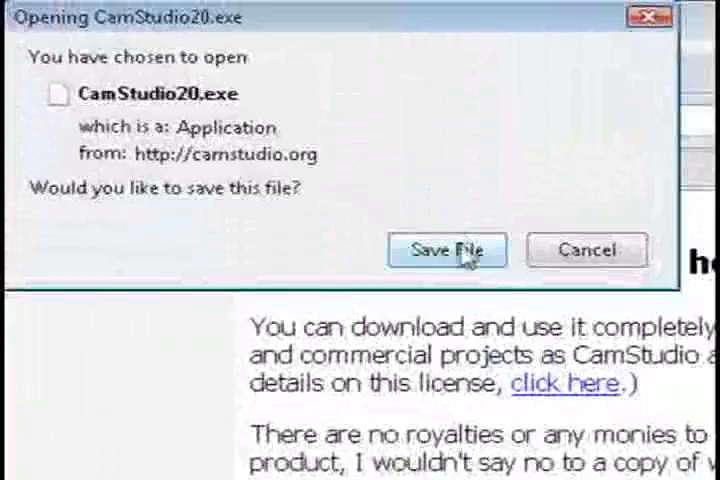
click(447, 250)
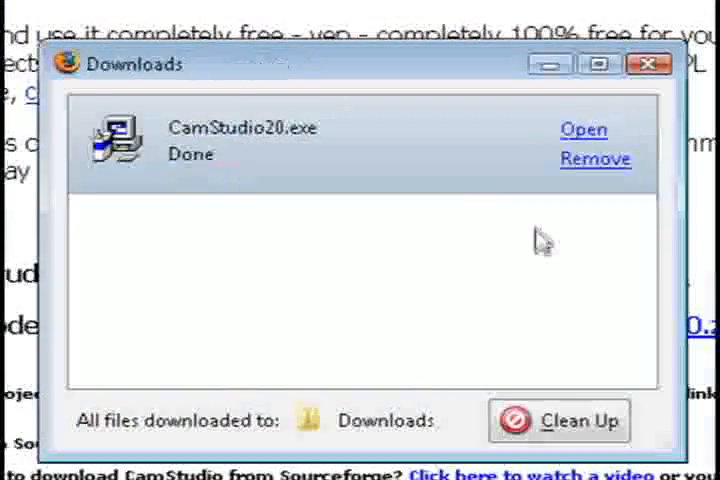
click(583, 130)
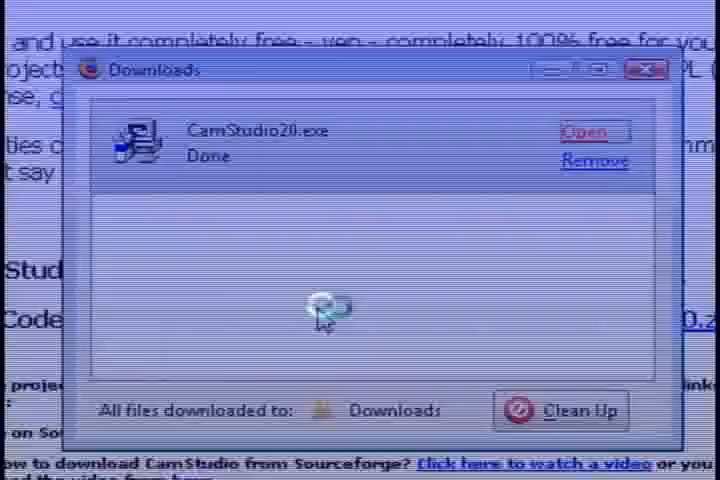
click(593, 131)
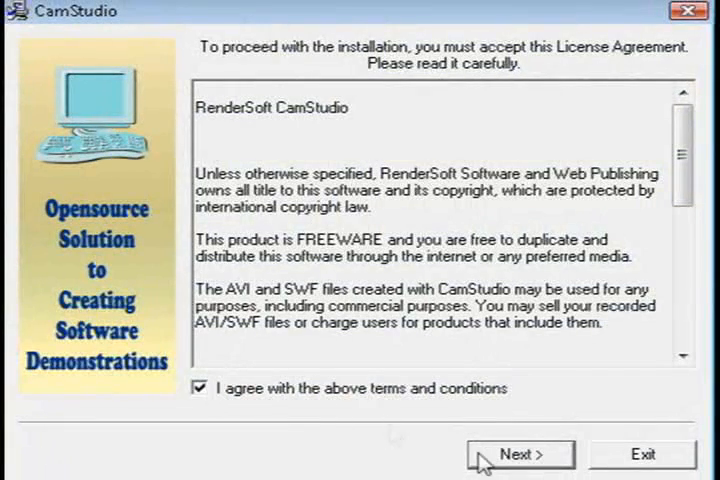
Accept the license, install into C:\Program Files\CamStudio, and dismiss the completion messages
click(519, 454)
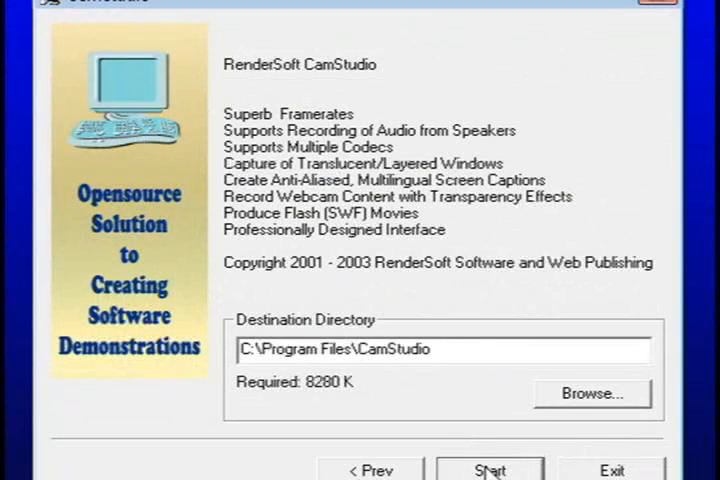
click(489, 469)
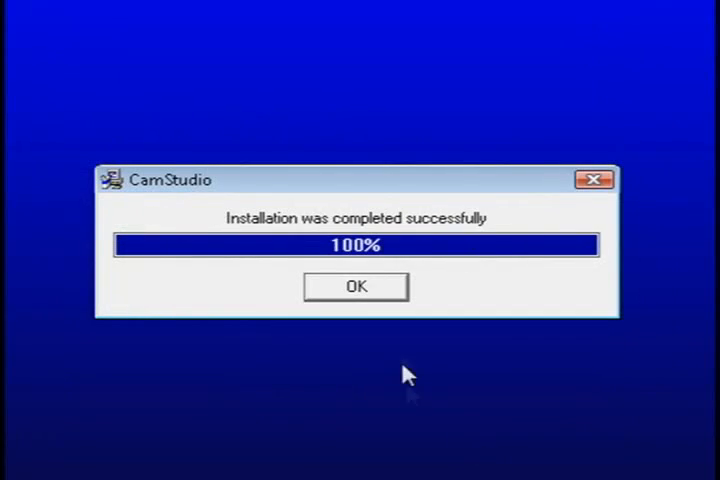
click(355, 286)
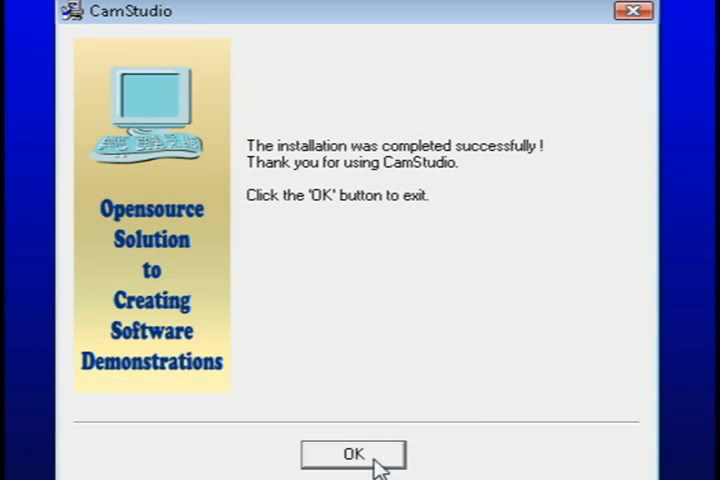
click(352, 455)
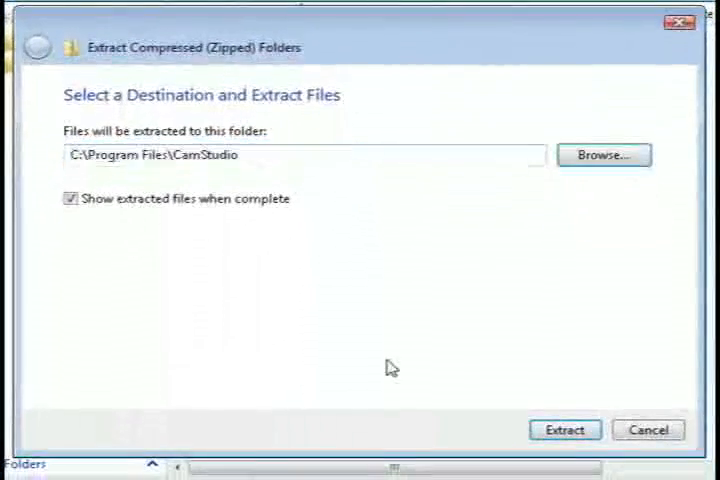
Extract the codec zip into C:\Program Files\CamStudio
click(564, 430)
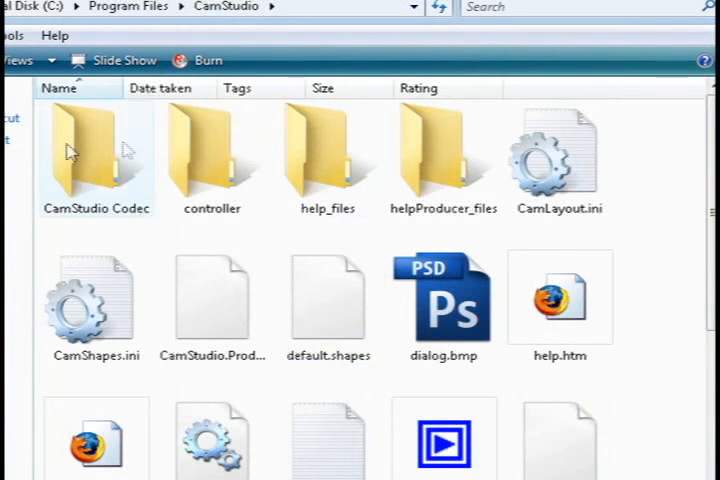
Install camcodec.inf from the CamStudio Codec folder and close Firefox Downloads
double_click(94, 152)
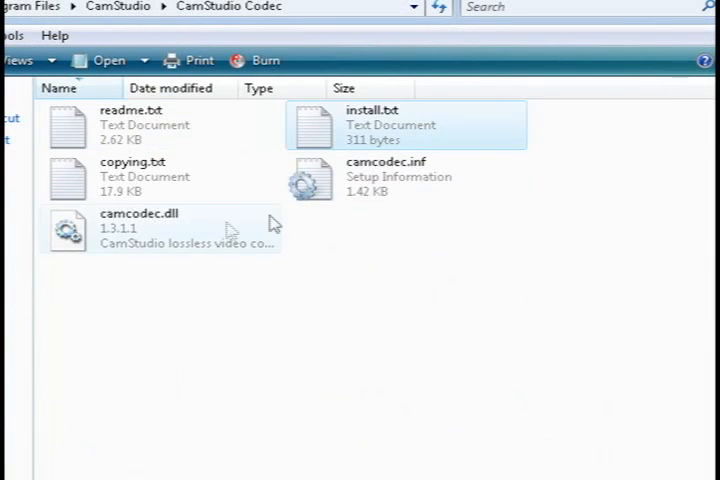
right_click(385, 176)
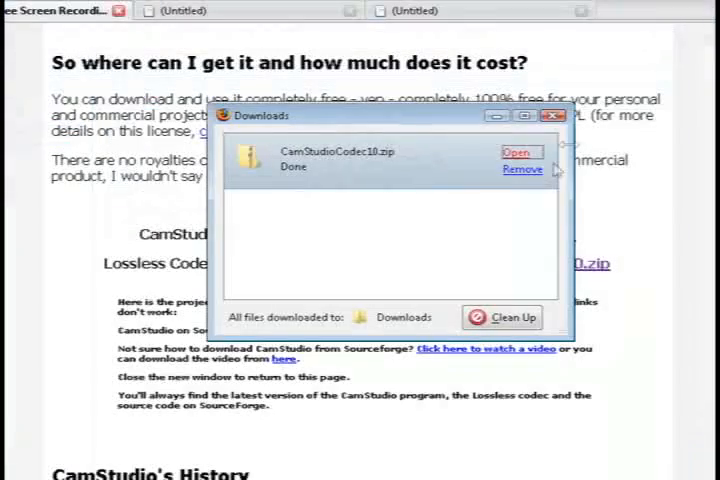
click(556, 116)
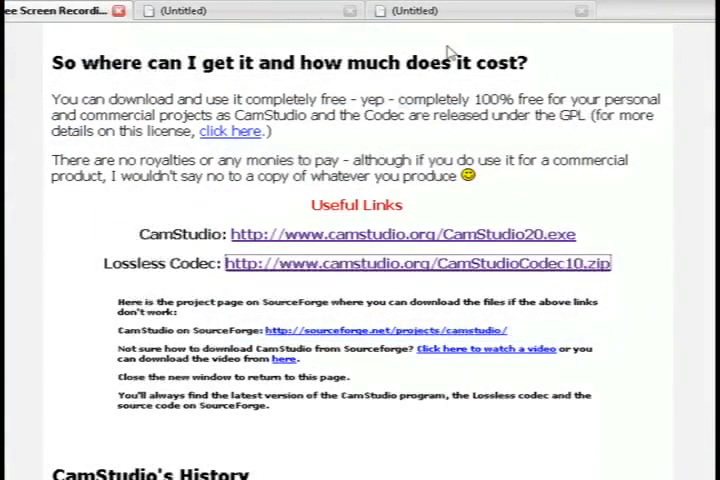
click(222, 70)
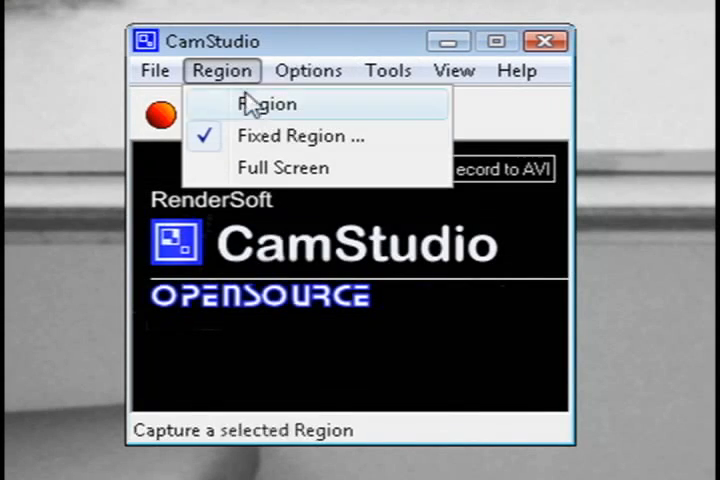
Switch the capture mode to Region and enable Autopan
click(301, 135)
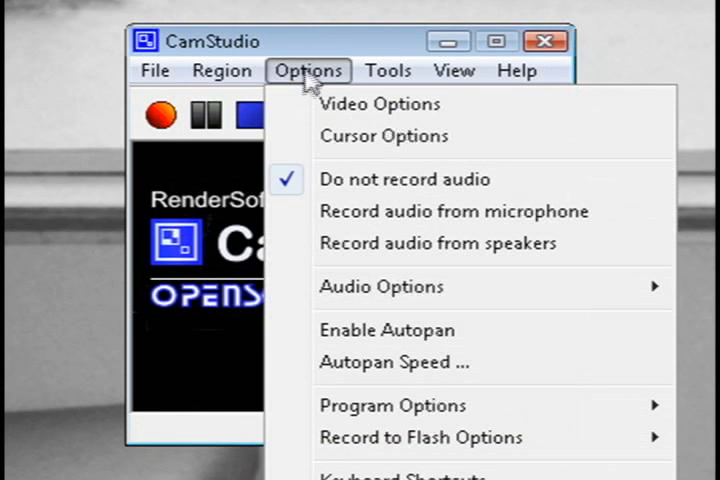
mouse_move(385, 330)
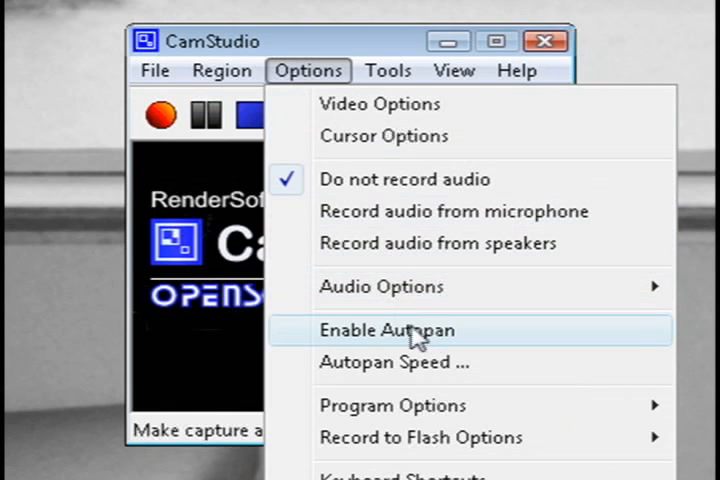
click(381, 330)
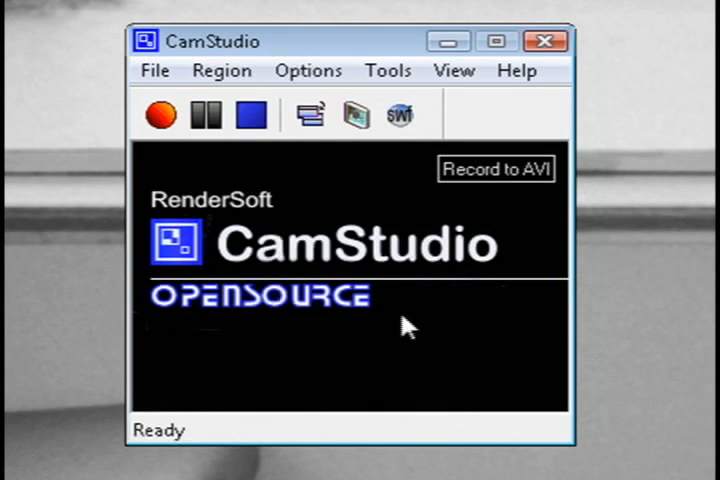
click(308, 70)
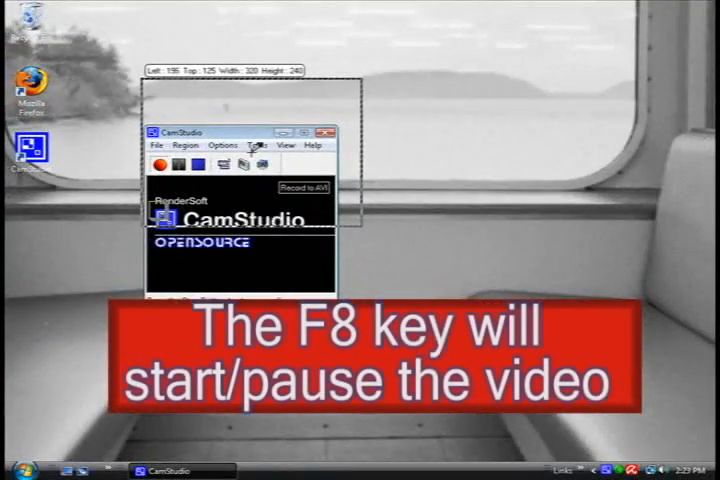
Record a screen region with F8 while launching Firefox, stopping with F9
key(f8)
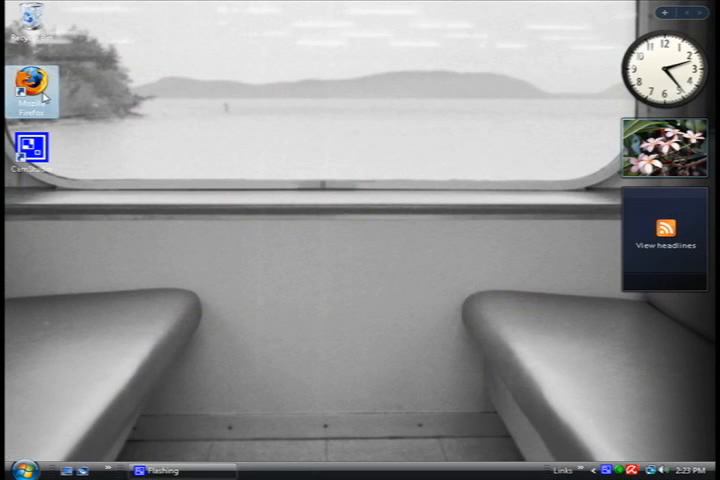
double_click(31, 75)
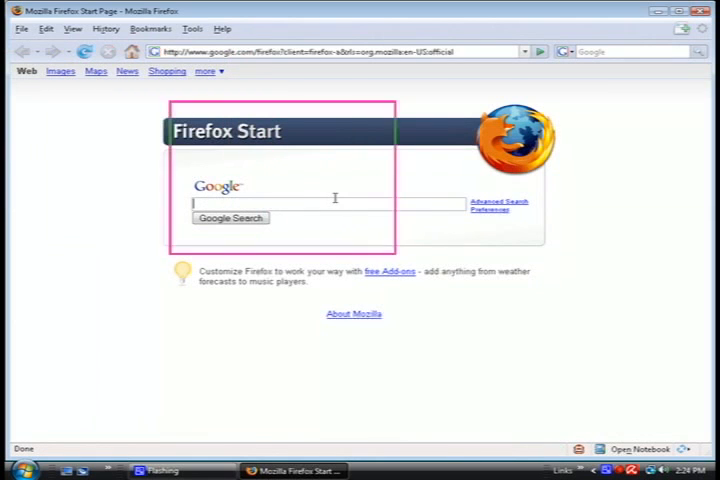
key(F9)
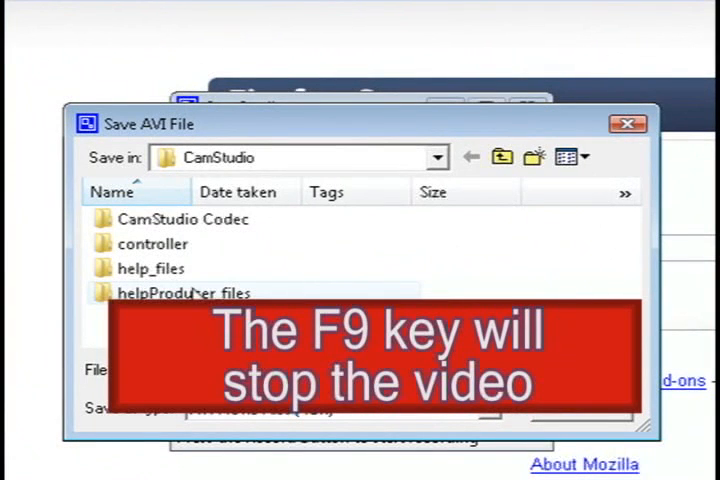
Save the AVI recording to the Desktop as 'screen'
click(502, 157)
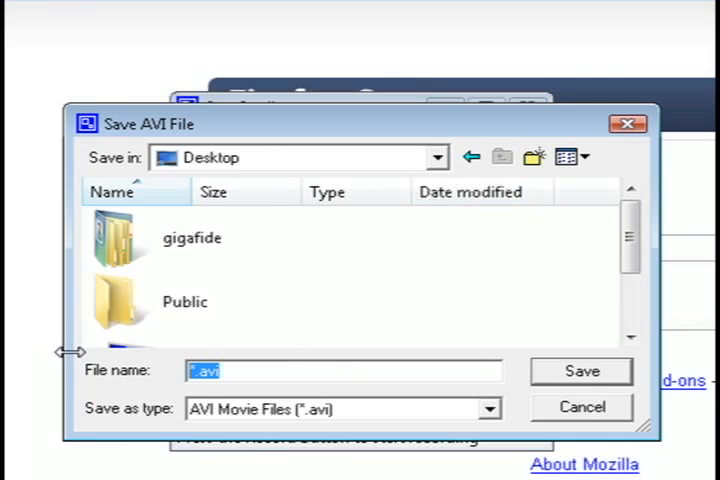
text(screen)
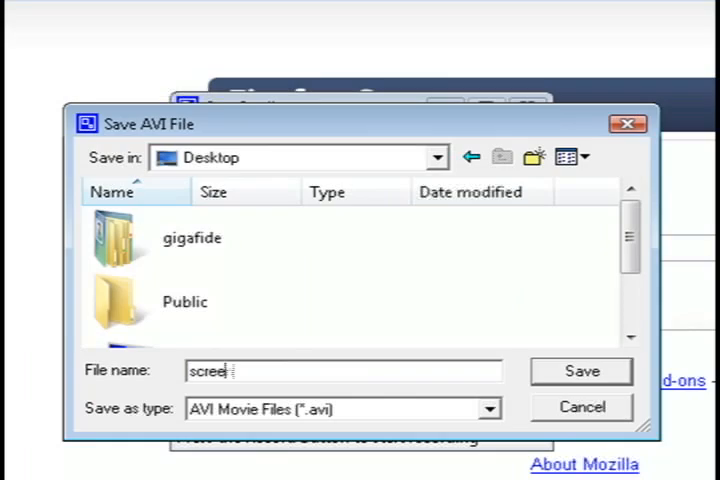